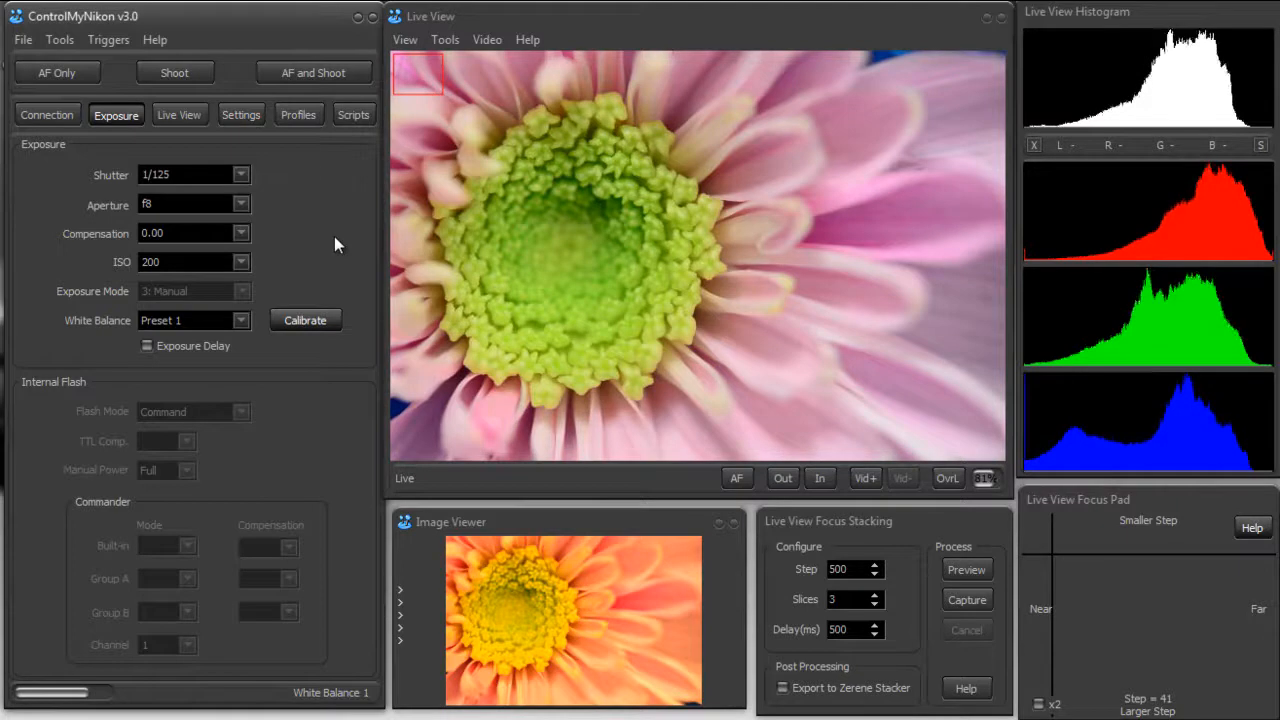
mouse_move(372, 250)
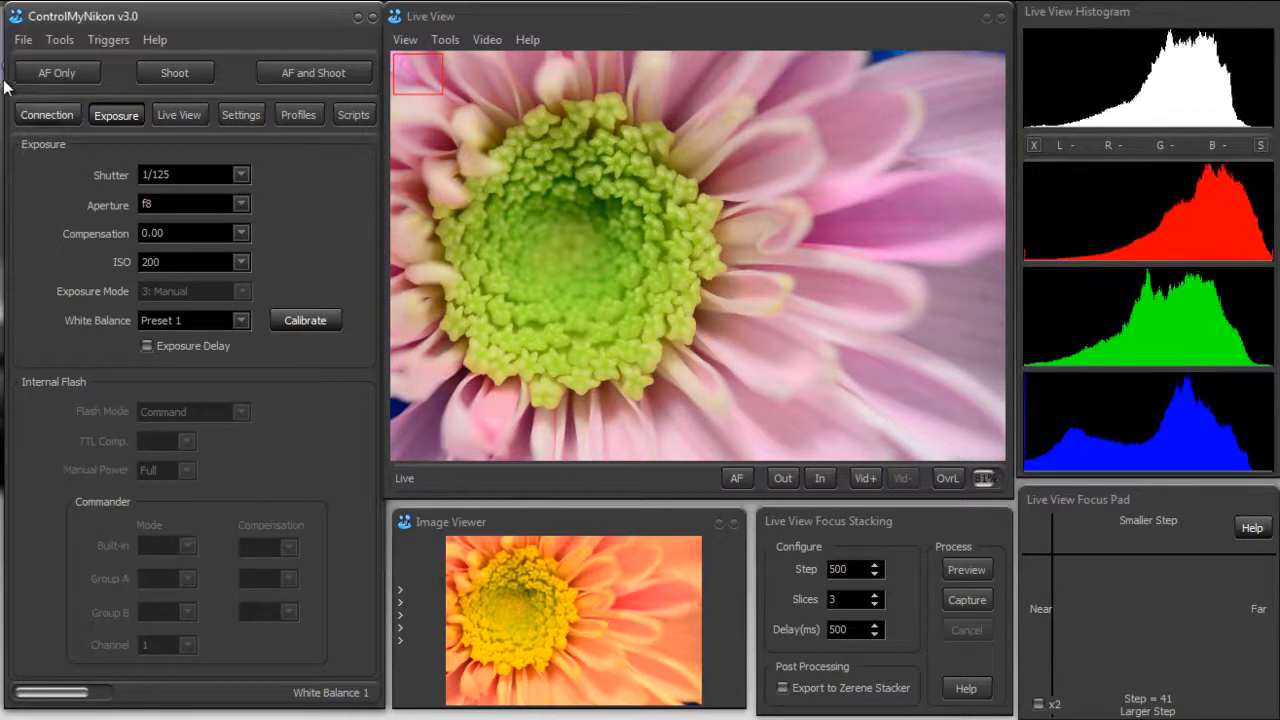
Reach the Themes dialog from the Tools menu and show the list of available themes
click(60, 40)
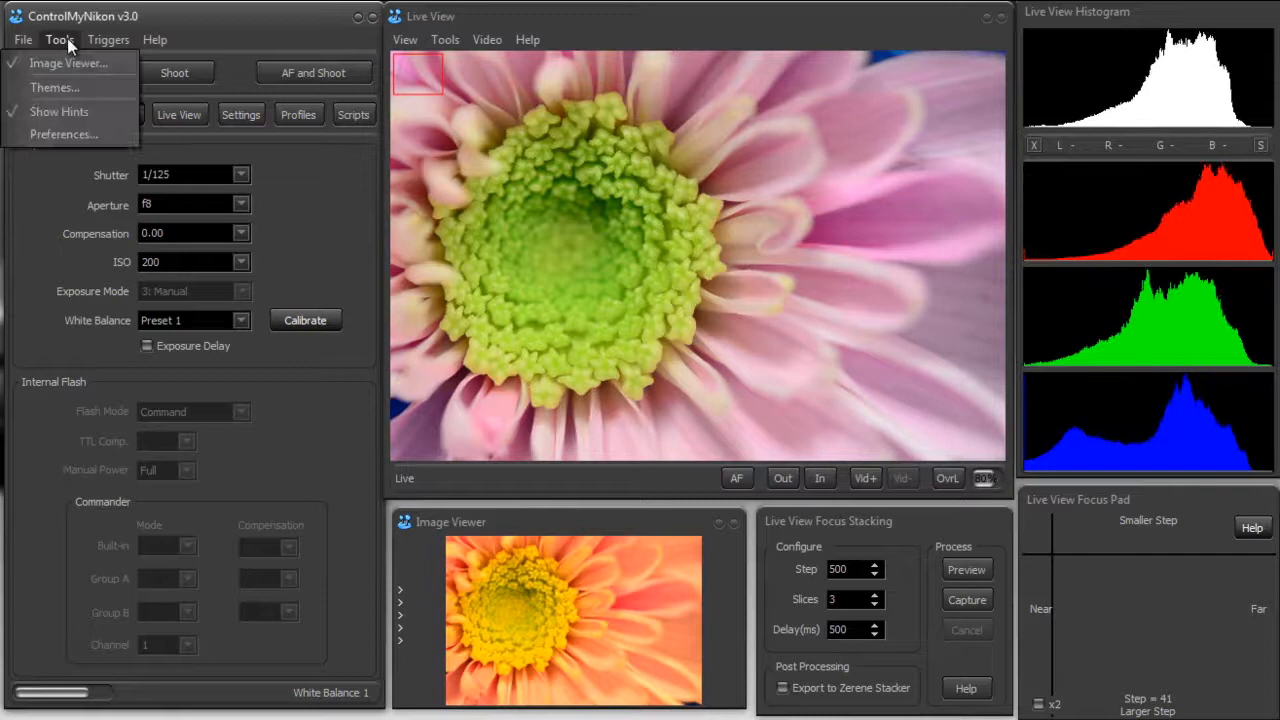
click(54, 88)
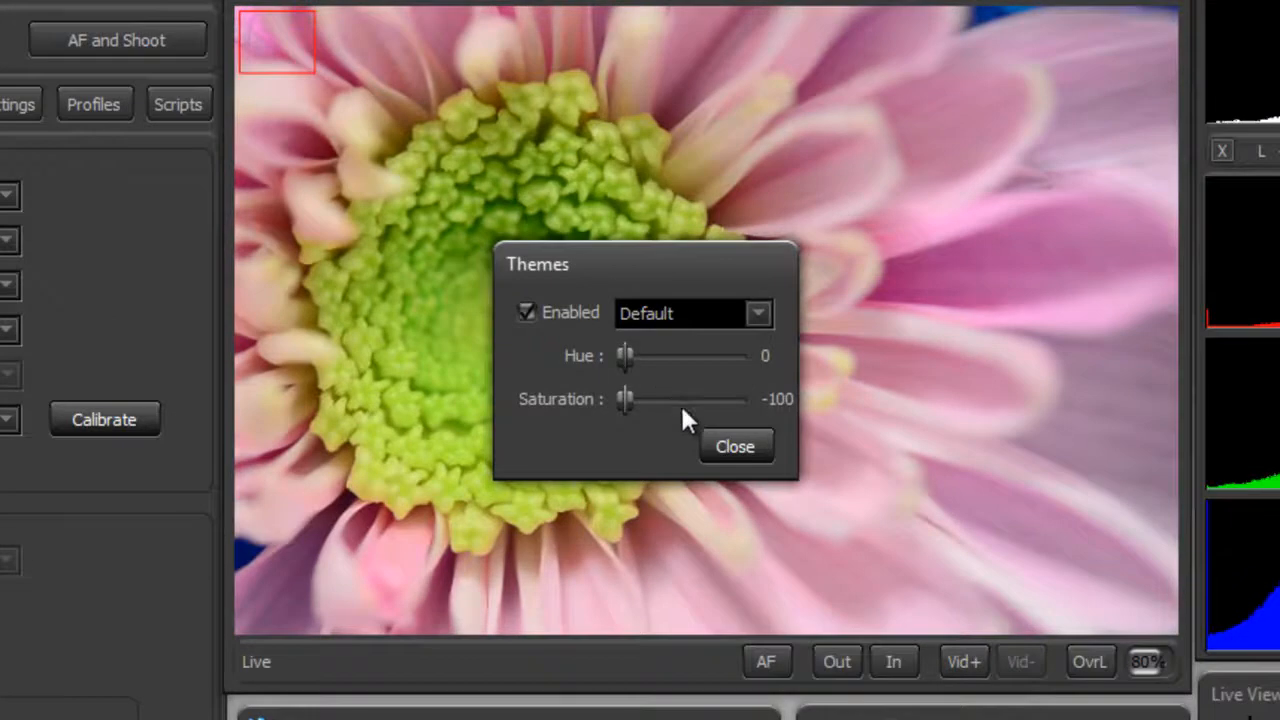
click(758, 312)
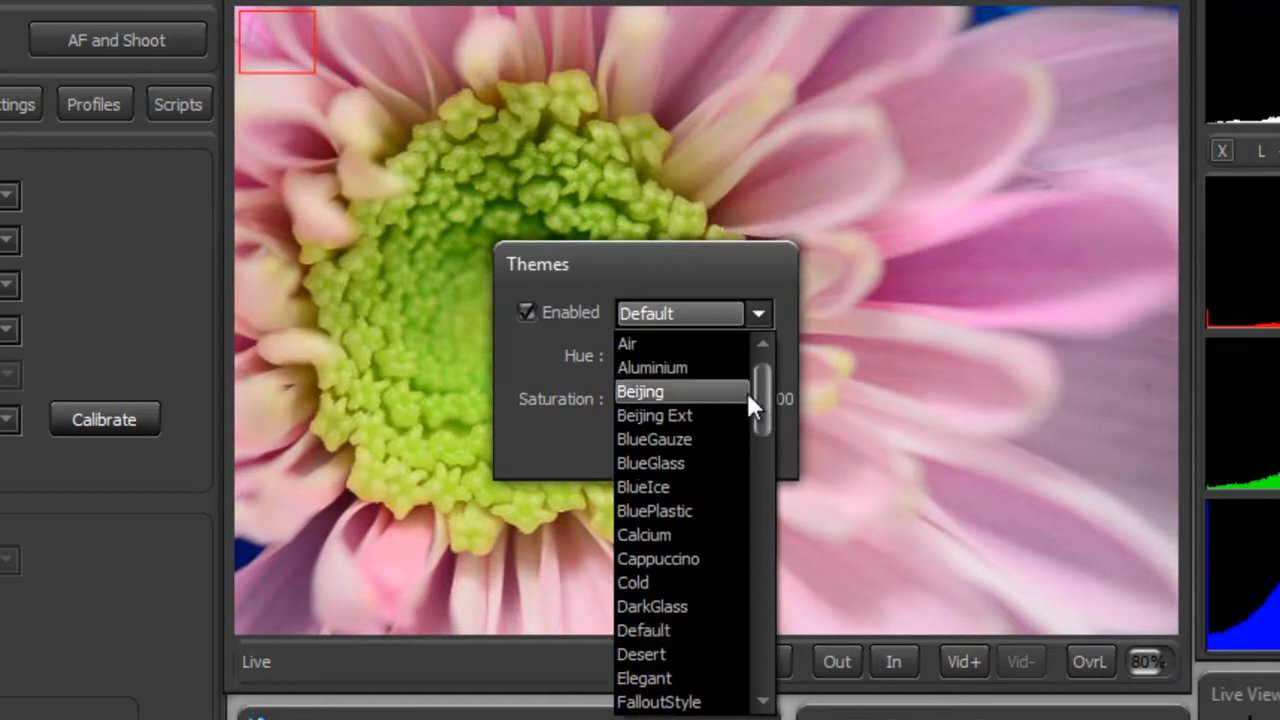
Apply the Aluminium, Neutral4 and Office12Style themes in turn
click(652, 368)
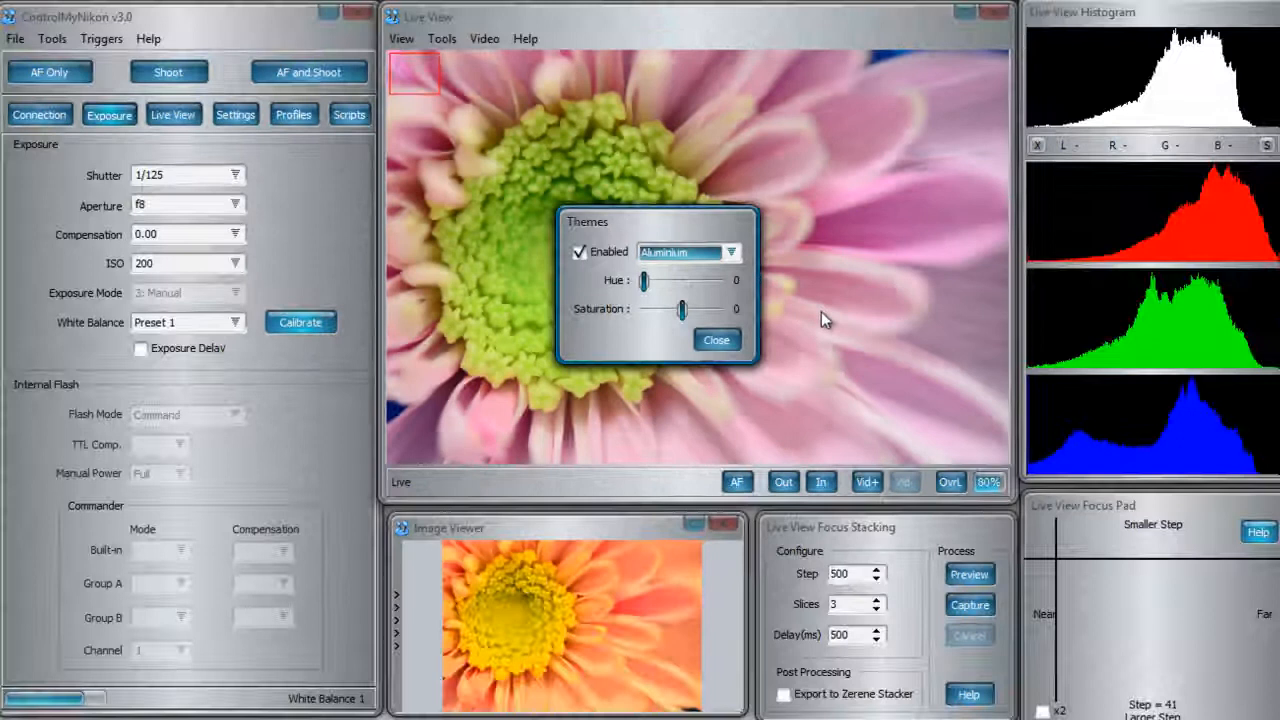
click(732, 252)
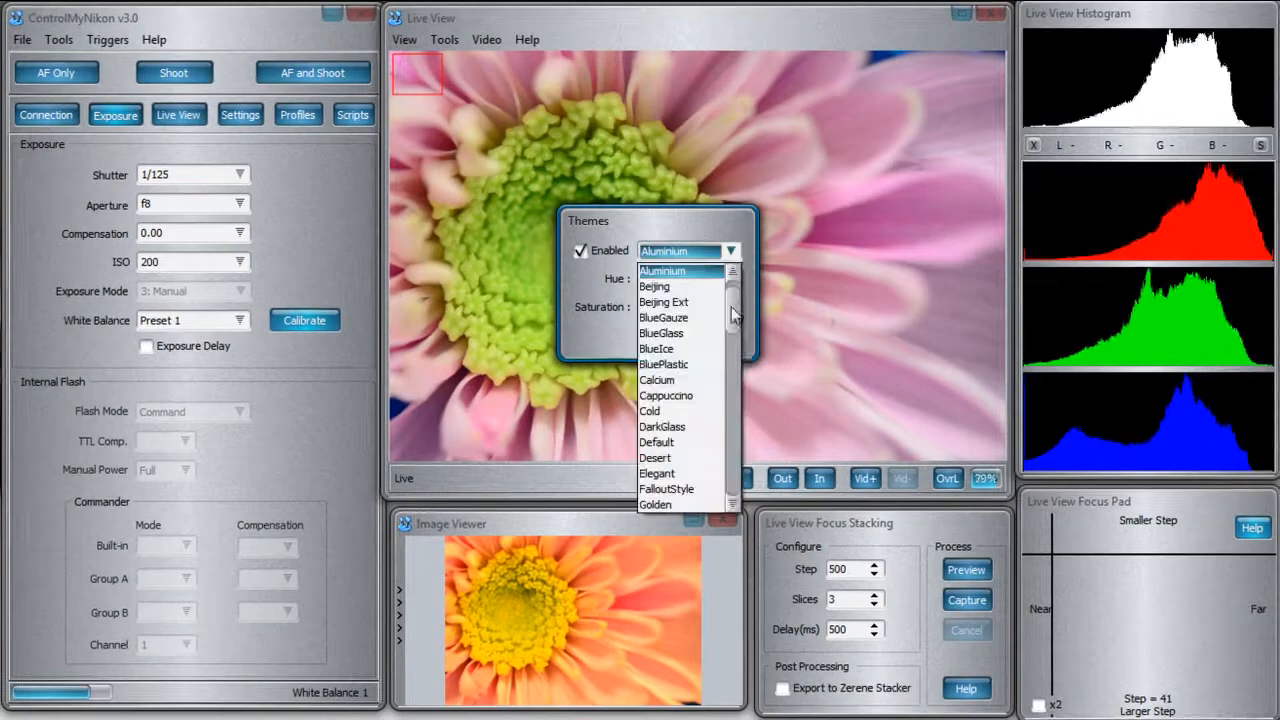
scroll(down, 3)
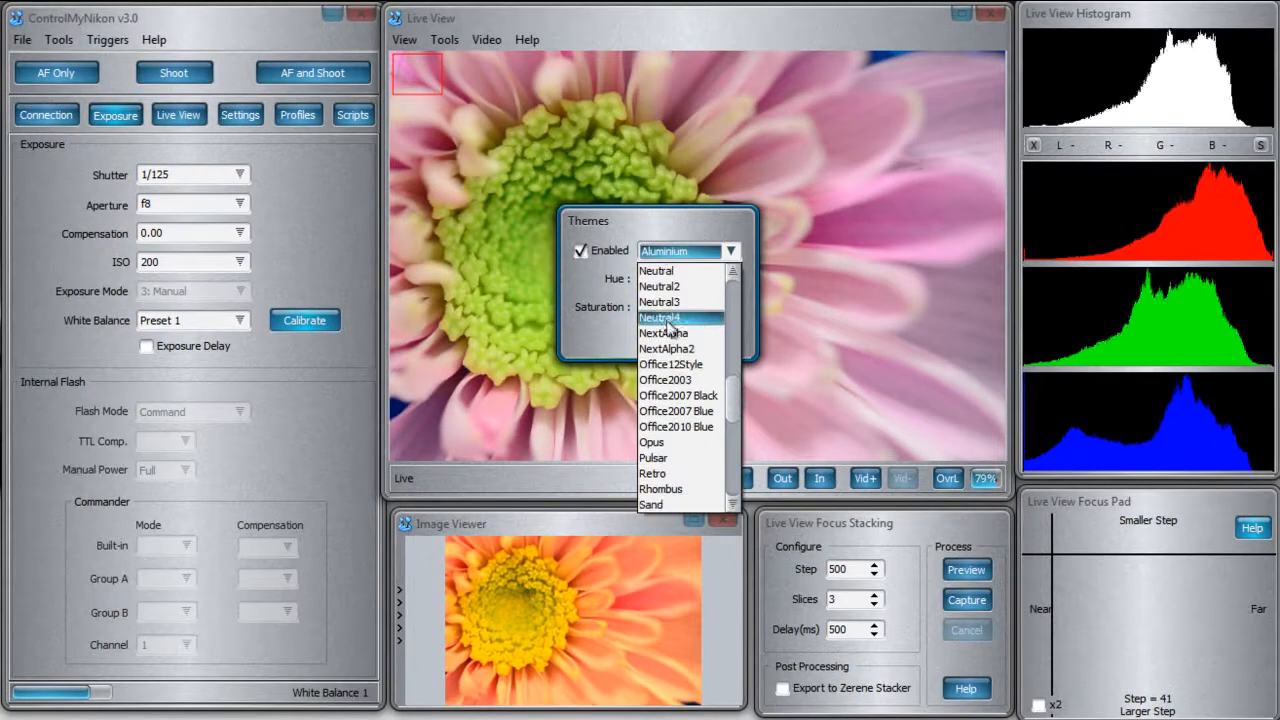
click(660, 316)
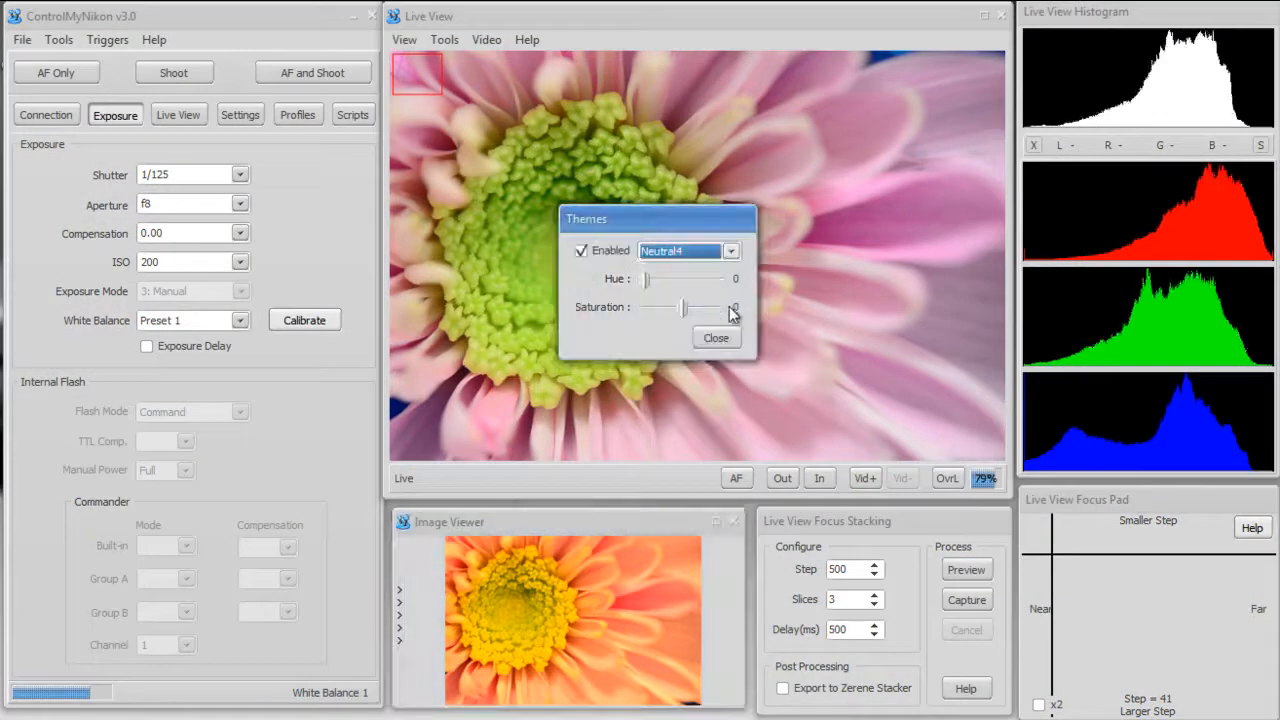
click(732, 252)
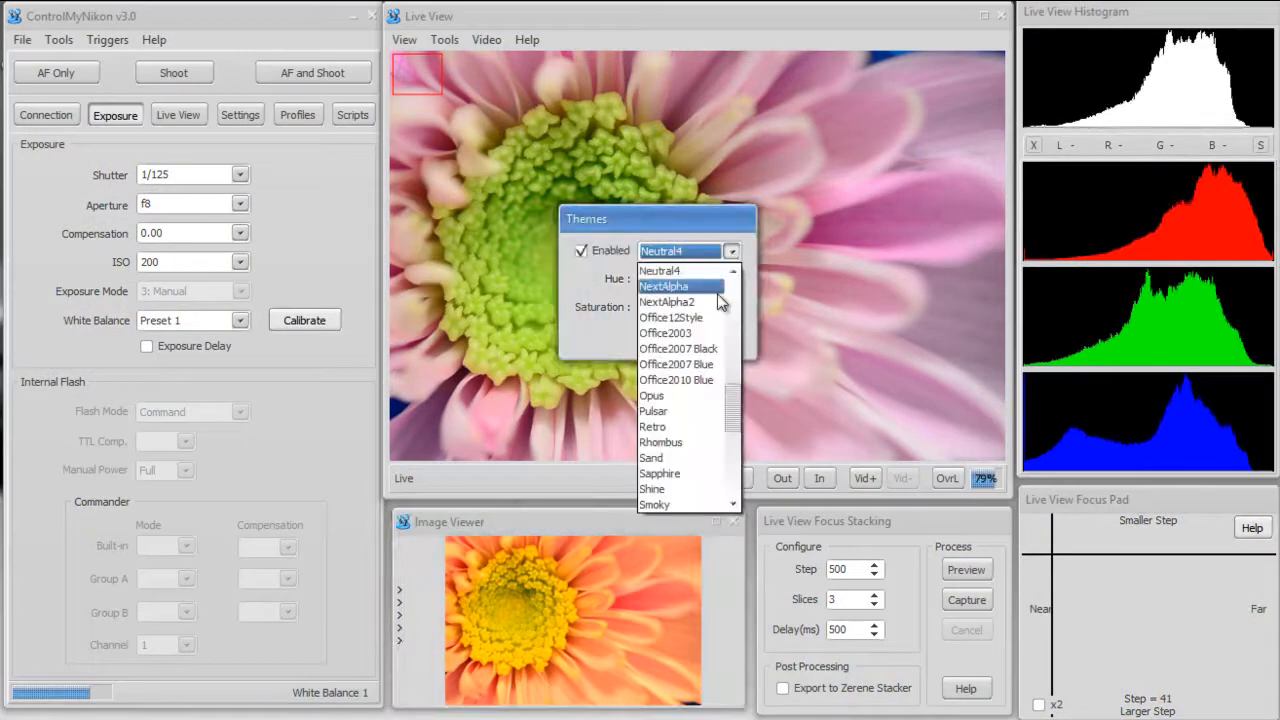
click(668, 302)
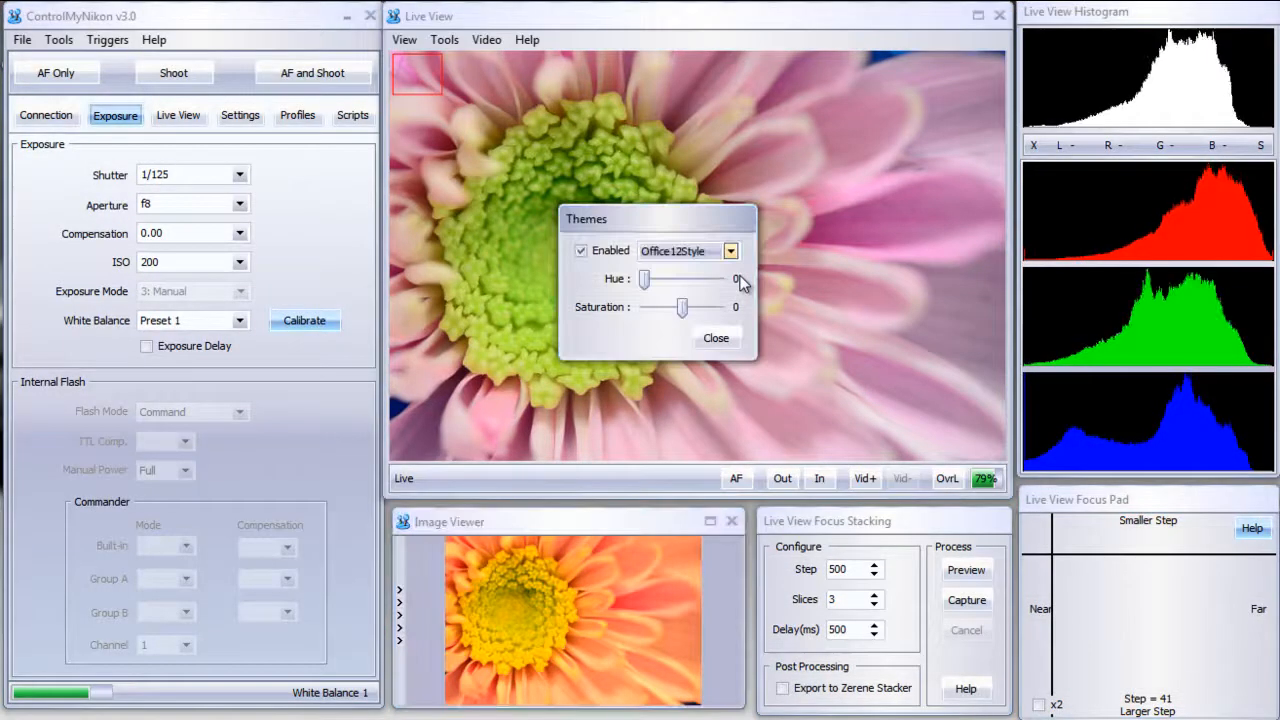
Switch through Office2007 Black and Office2010 Blue, ending on the Opus theme
click(688, 252)
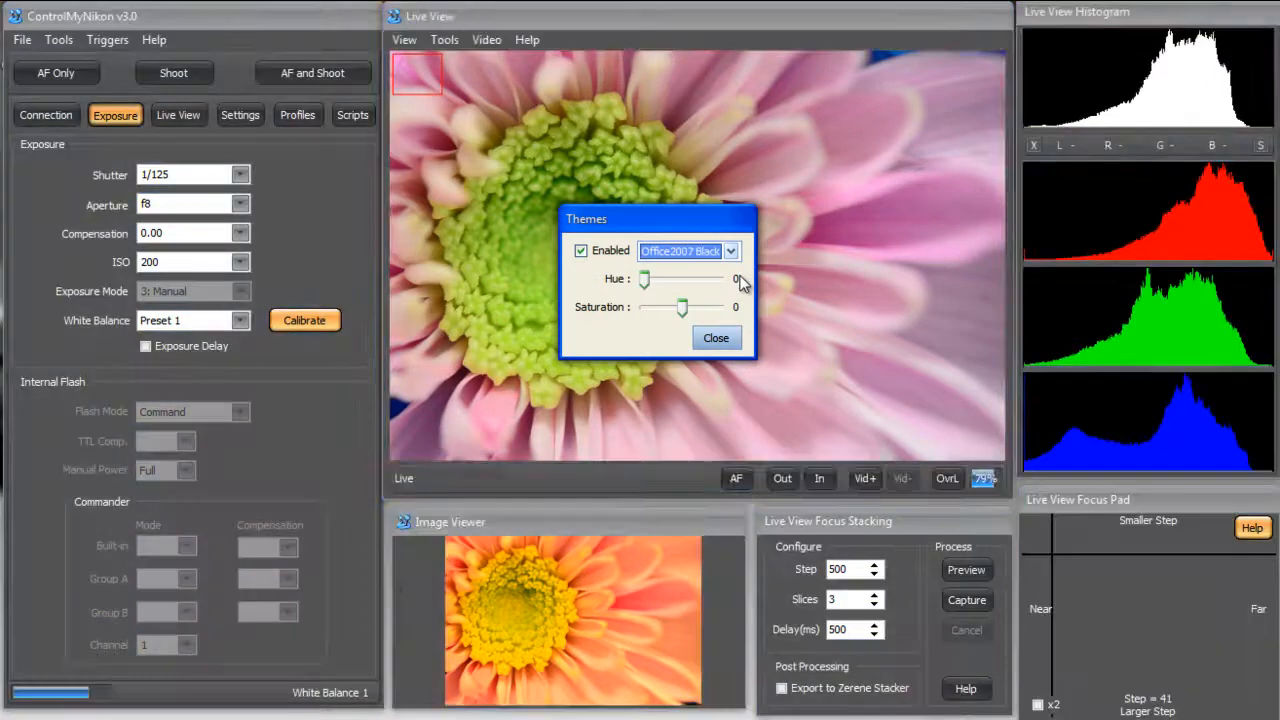
click(732, 252)
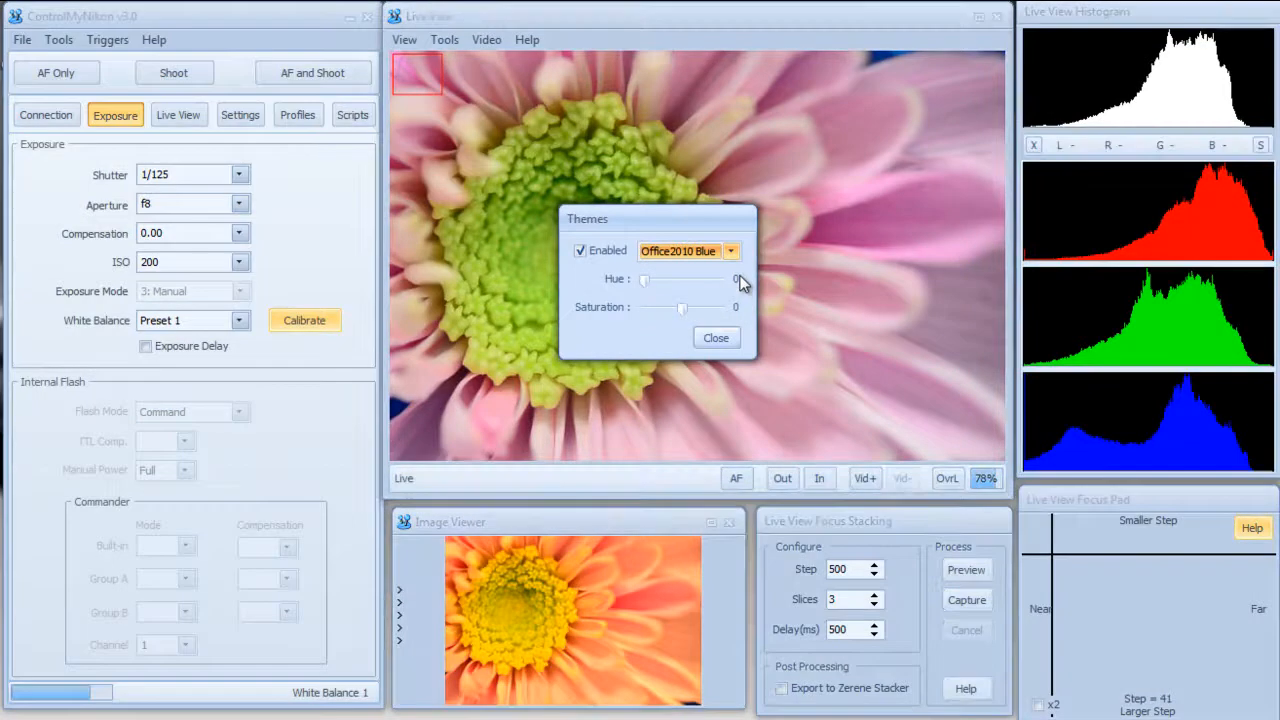
click(684, 252)
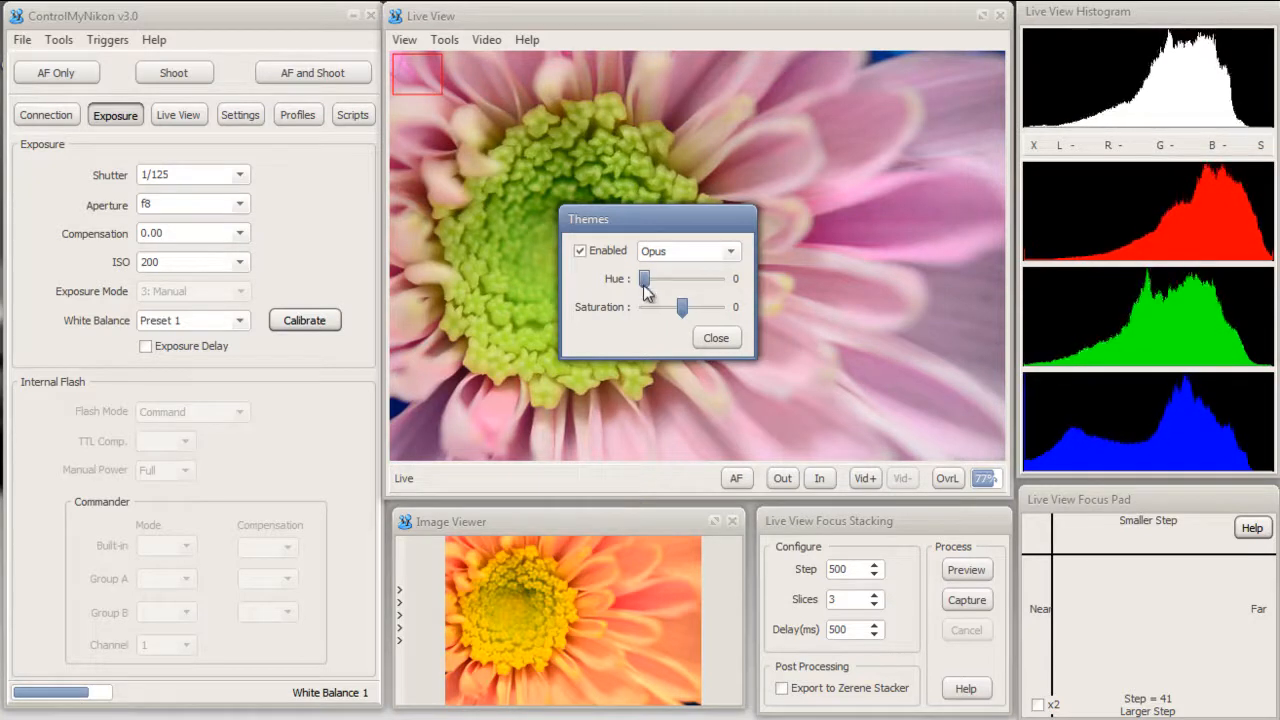
drag(644, 280, 684, 280)
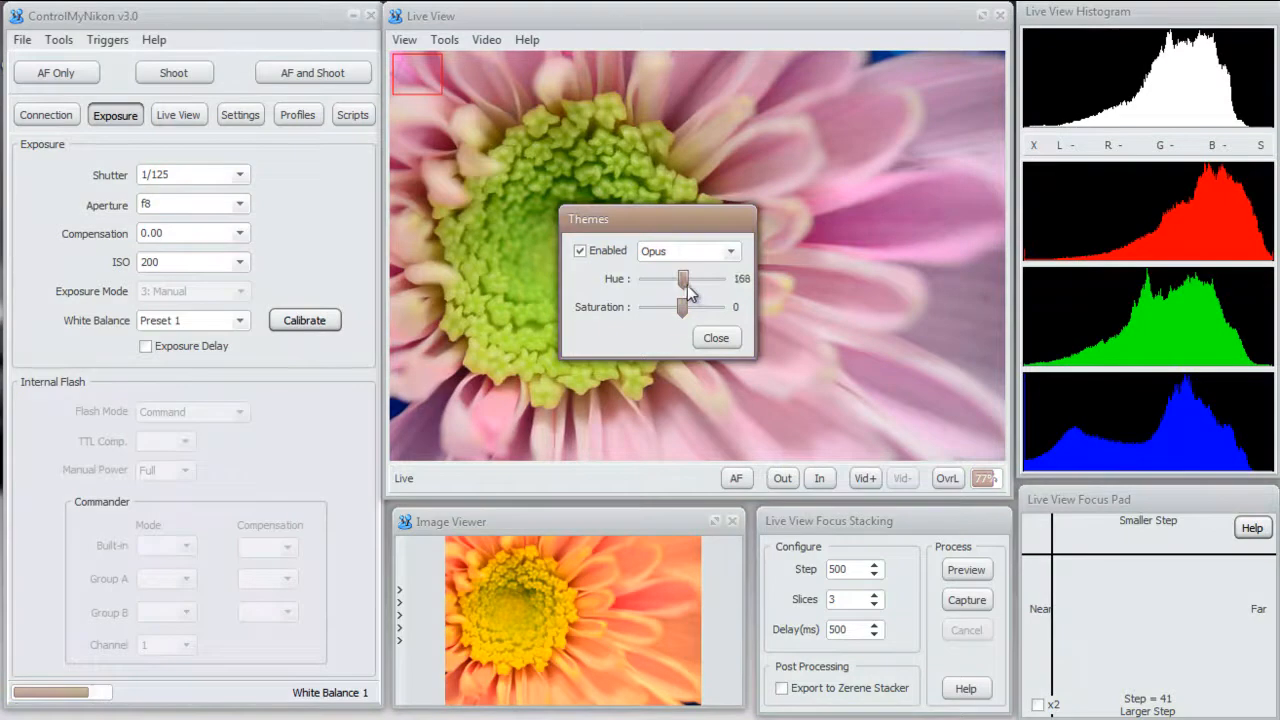
drag(684, 278, 712, 278)
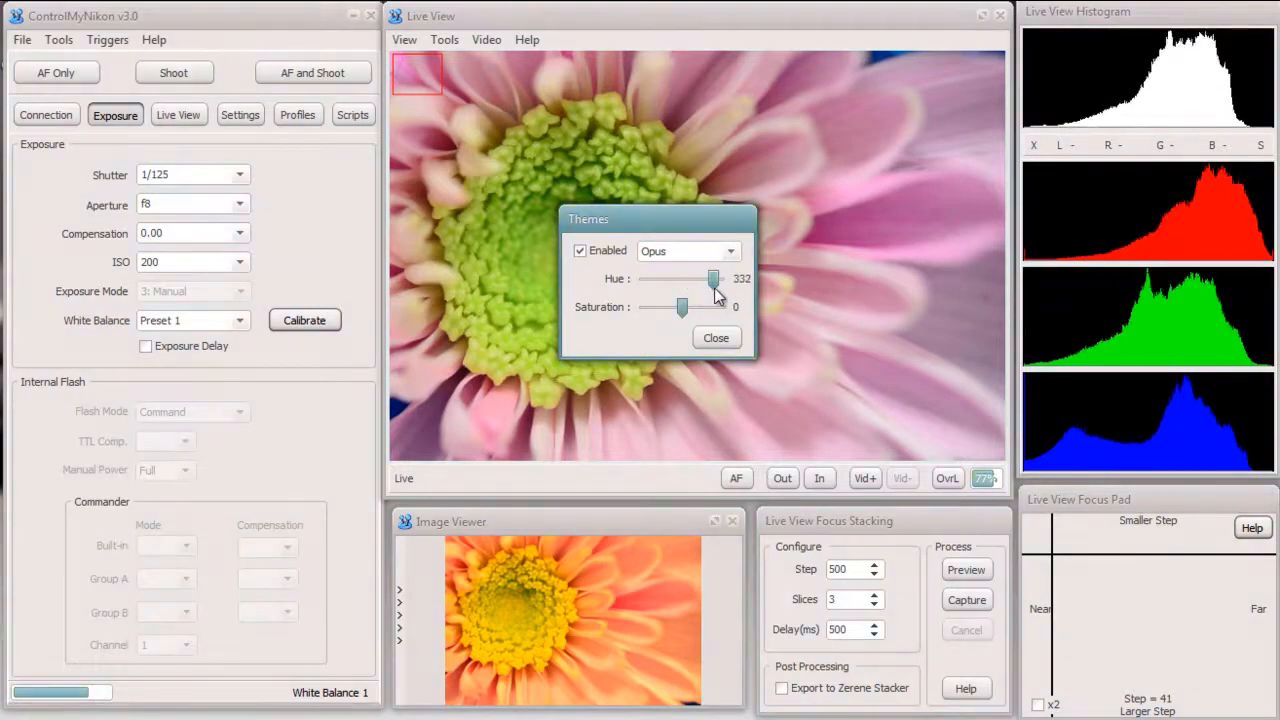
drag(712, 280, 700, 280)
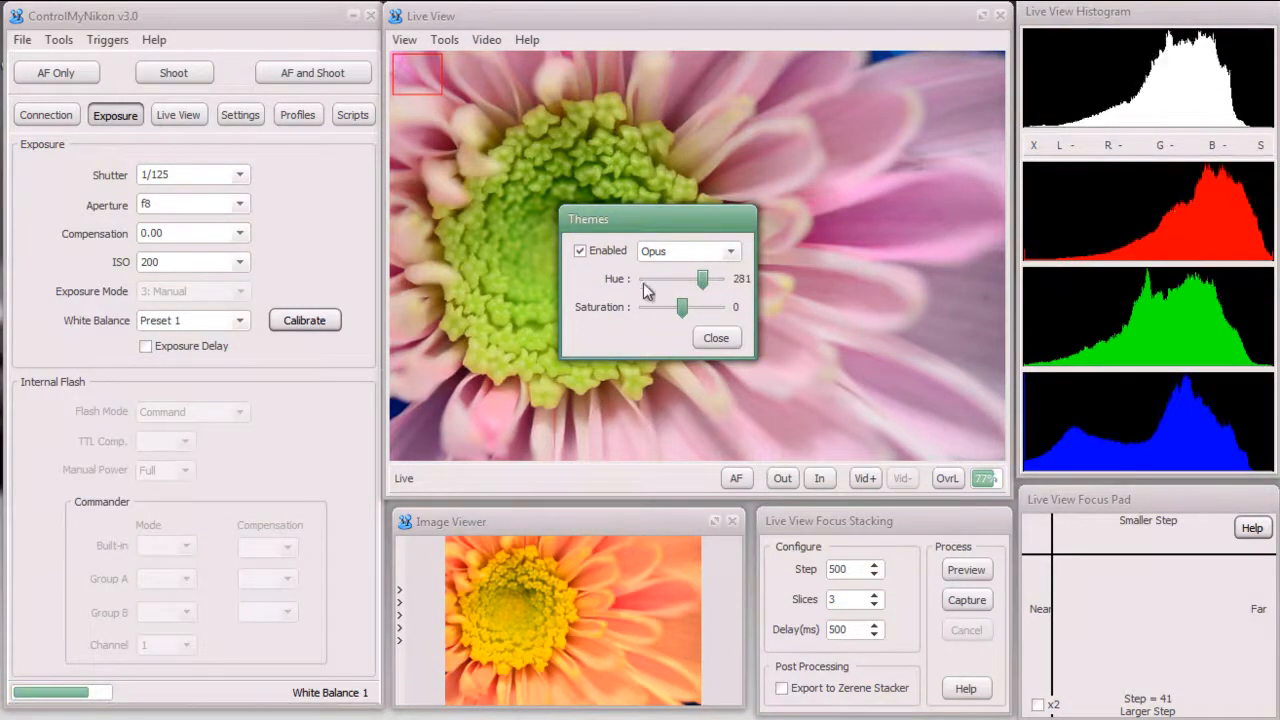
drag(684, 308, 710, 308)
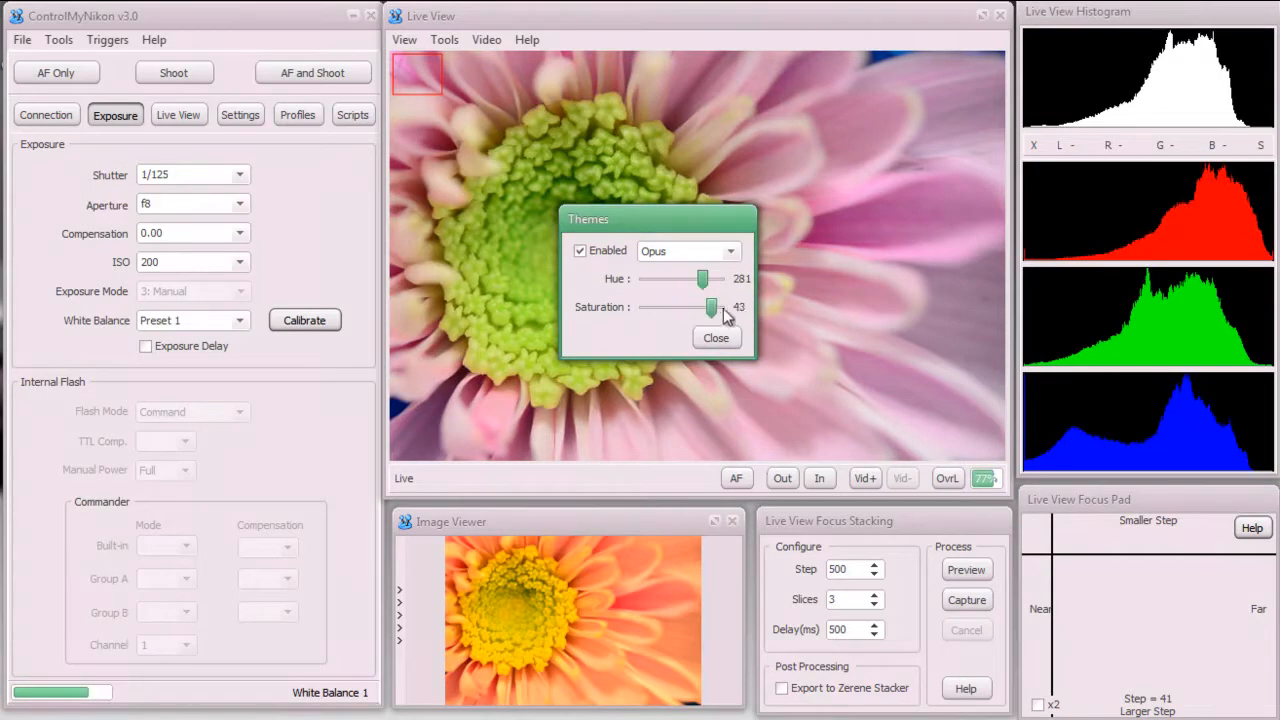
drag(710, 308, 644, 308)
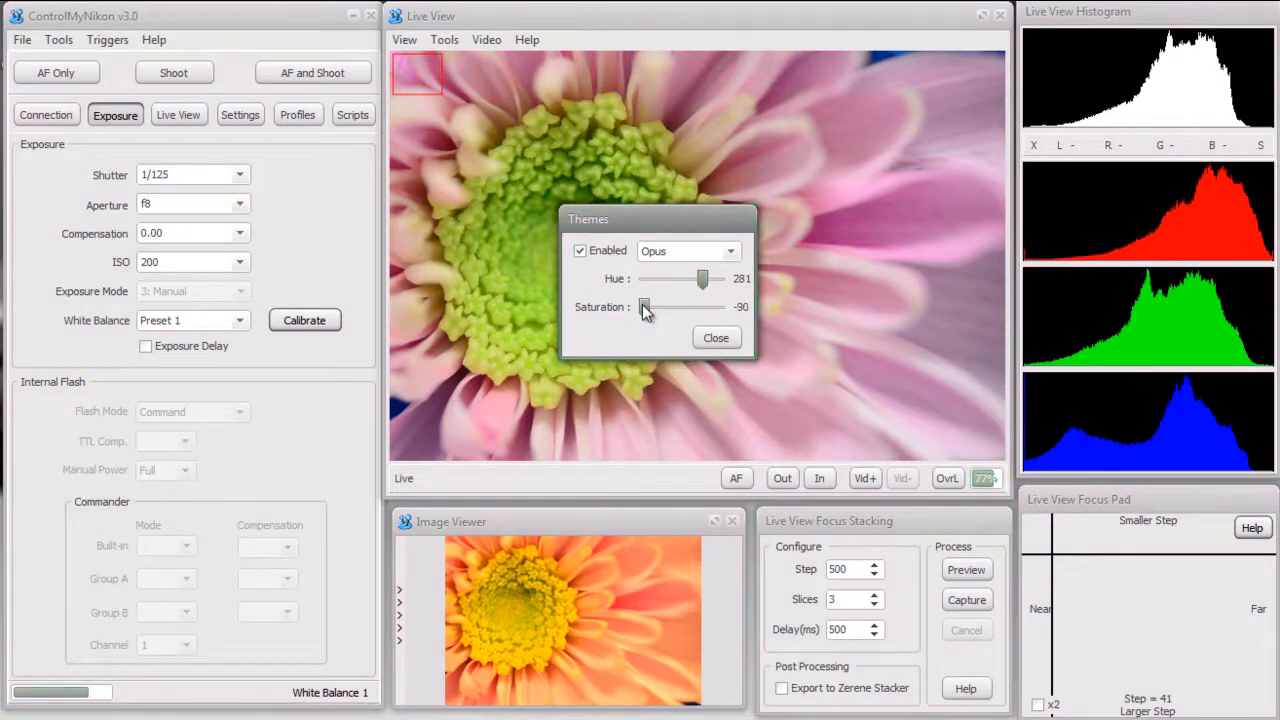
drag(644, 308, 682, 308)
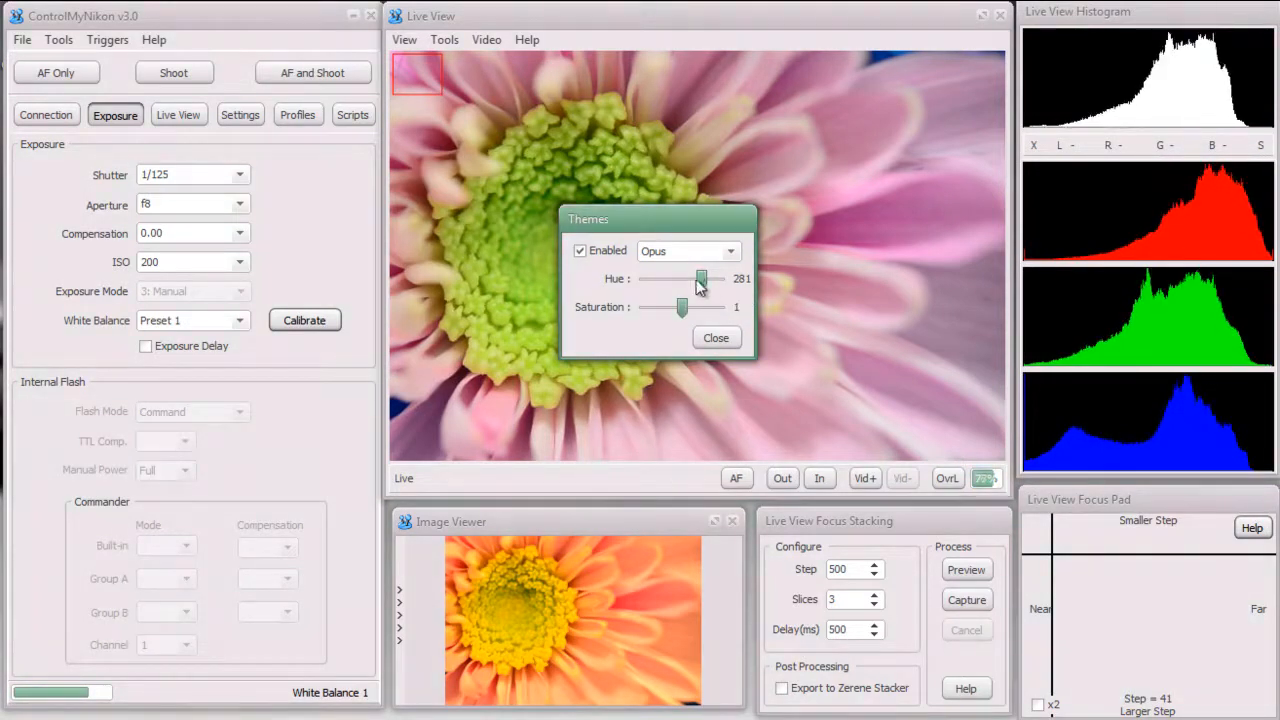
drag(700, 280, 644, 280)
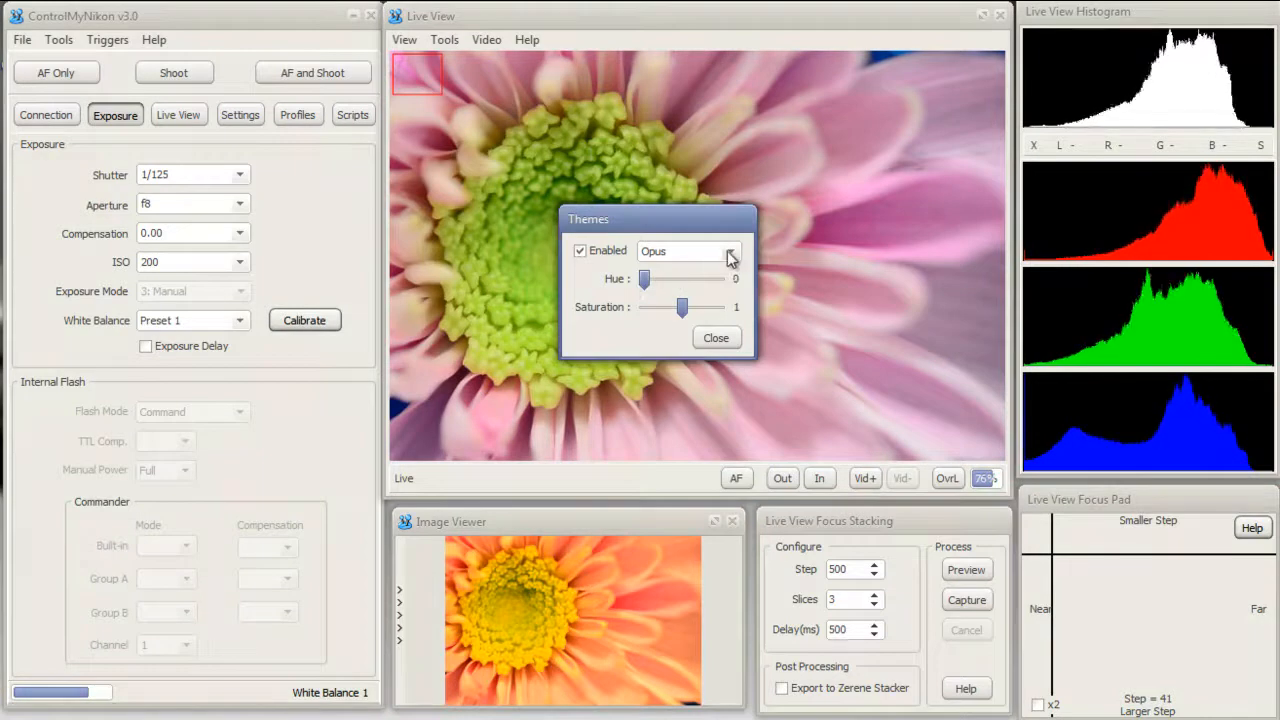
Apply the Retro theme, then Smoky, then settle on the orange WEB theme
click(732, 252)
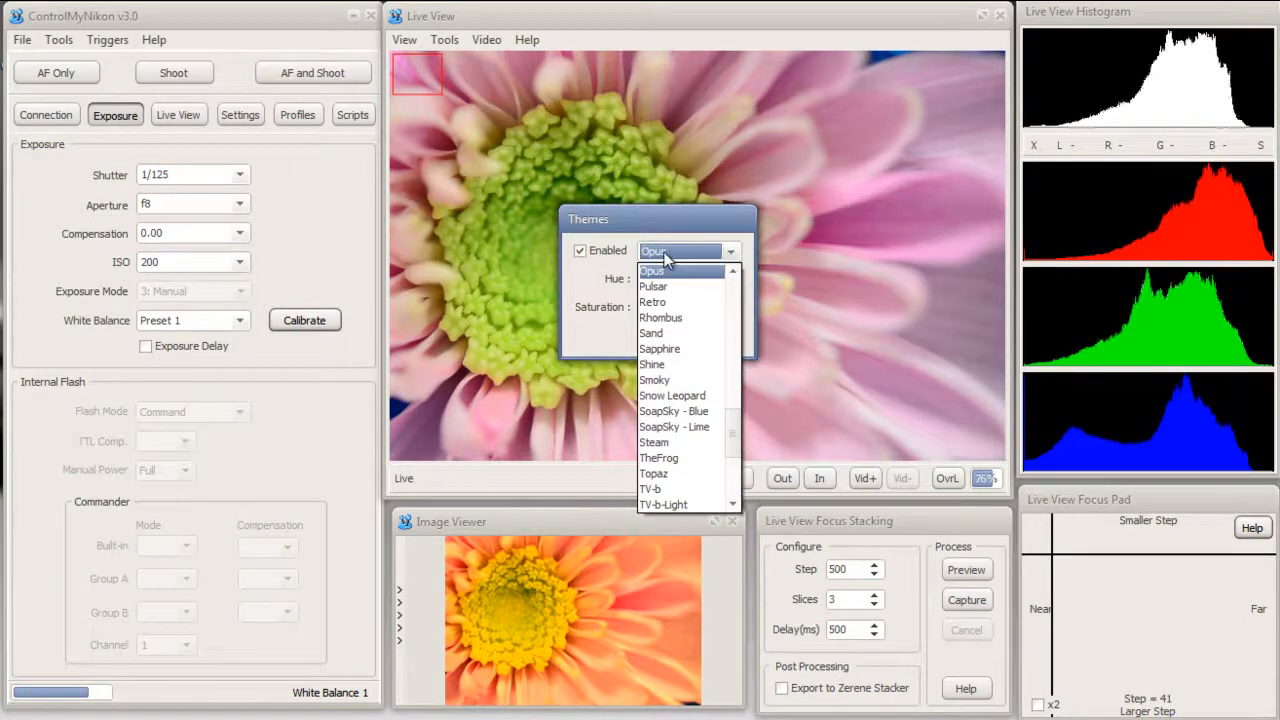
mouse_move(652, 302)
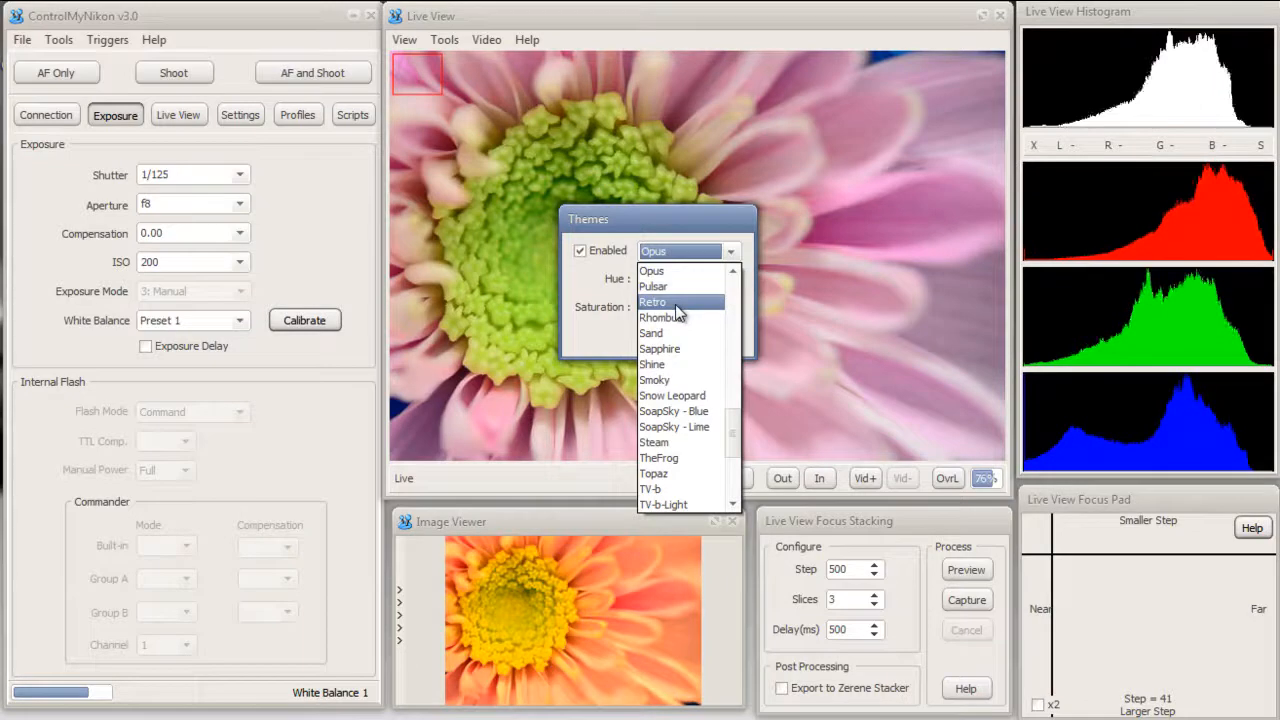
click(652, 302)
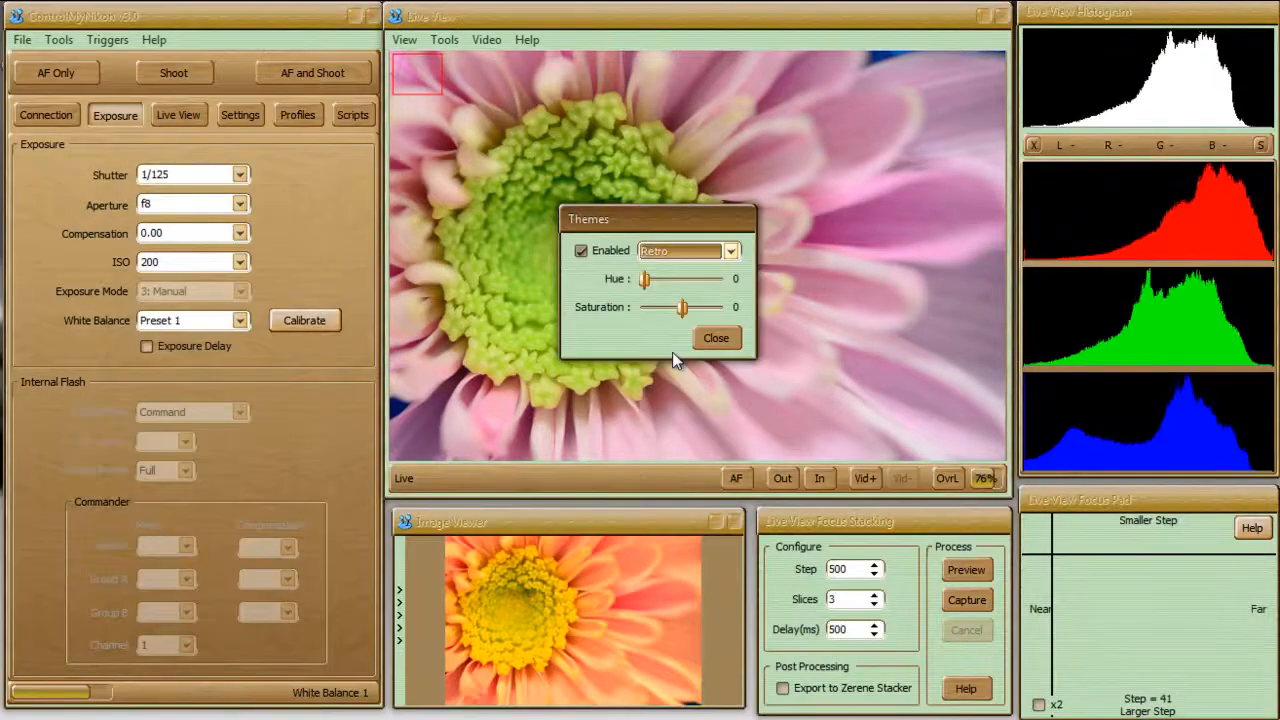
click(732, 252)
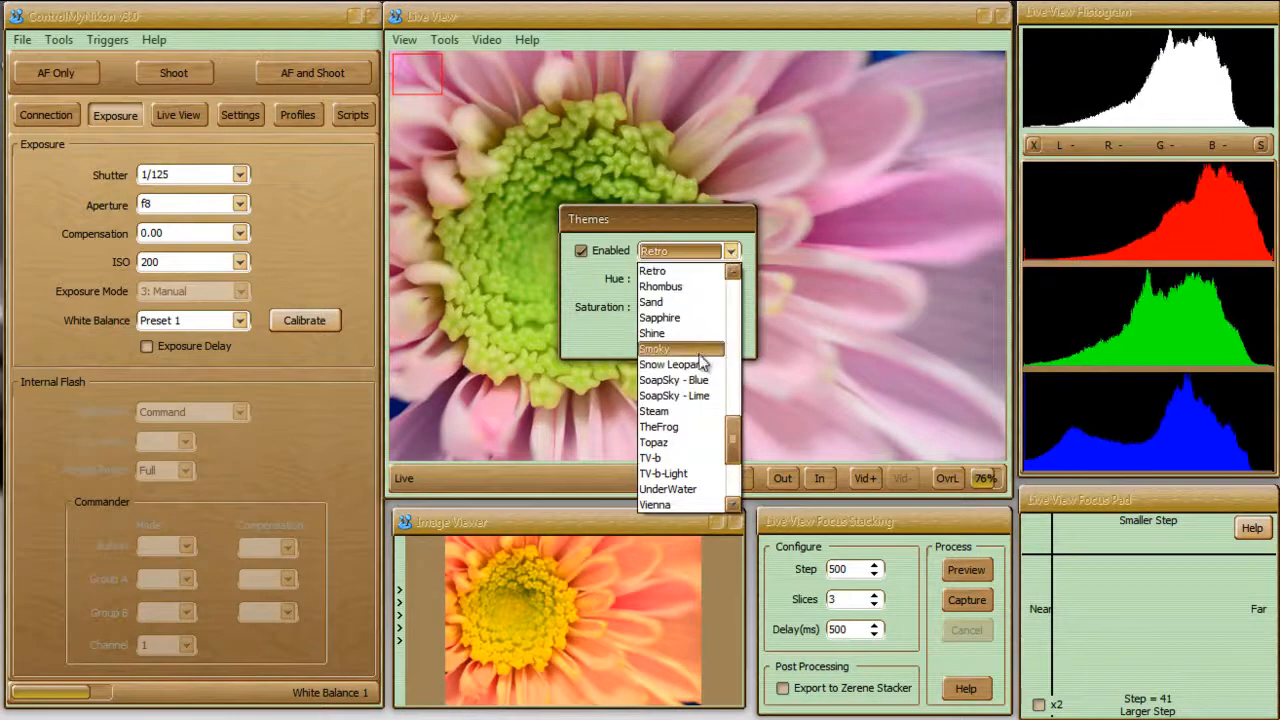
click(656, 348)
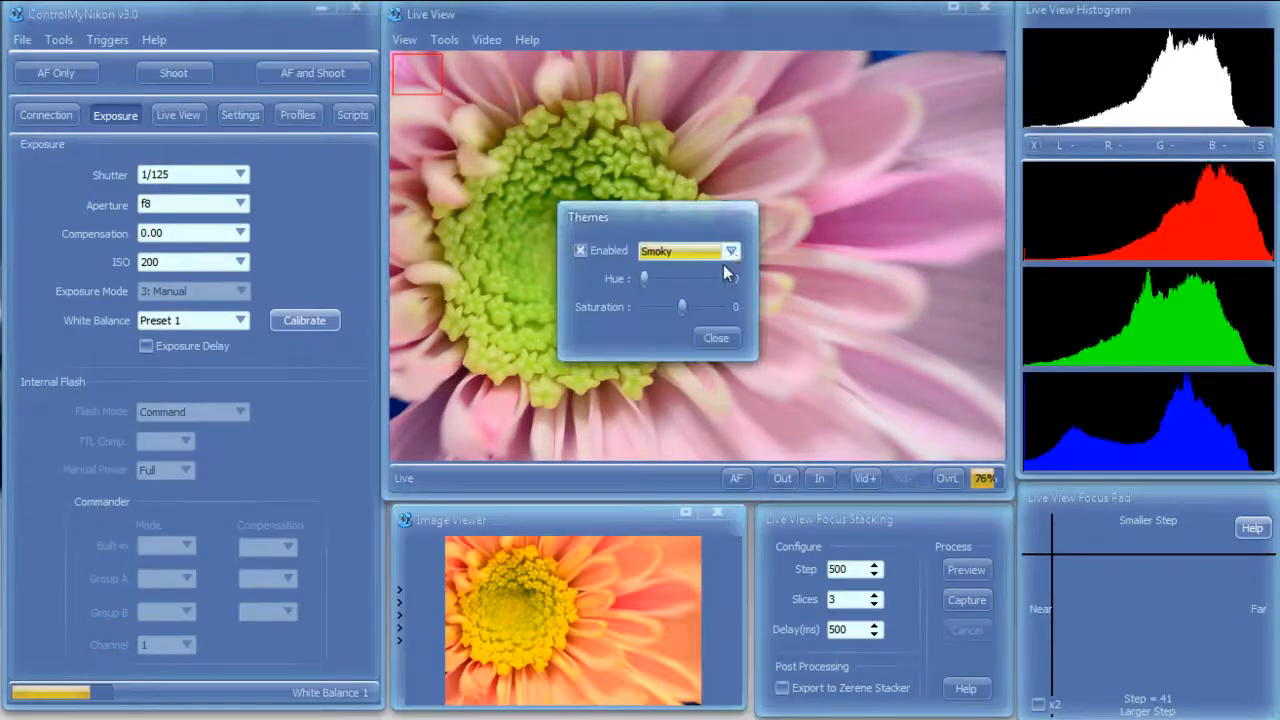
click(732, 252)
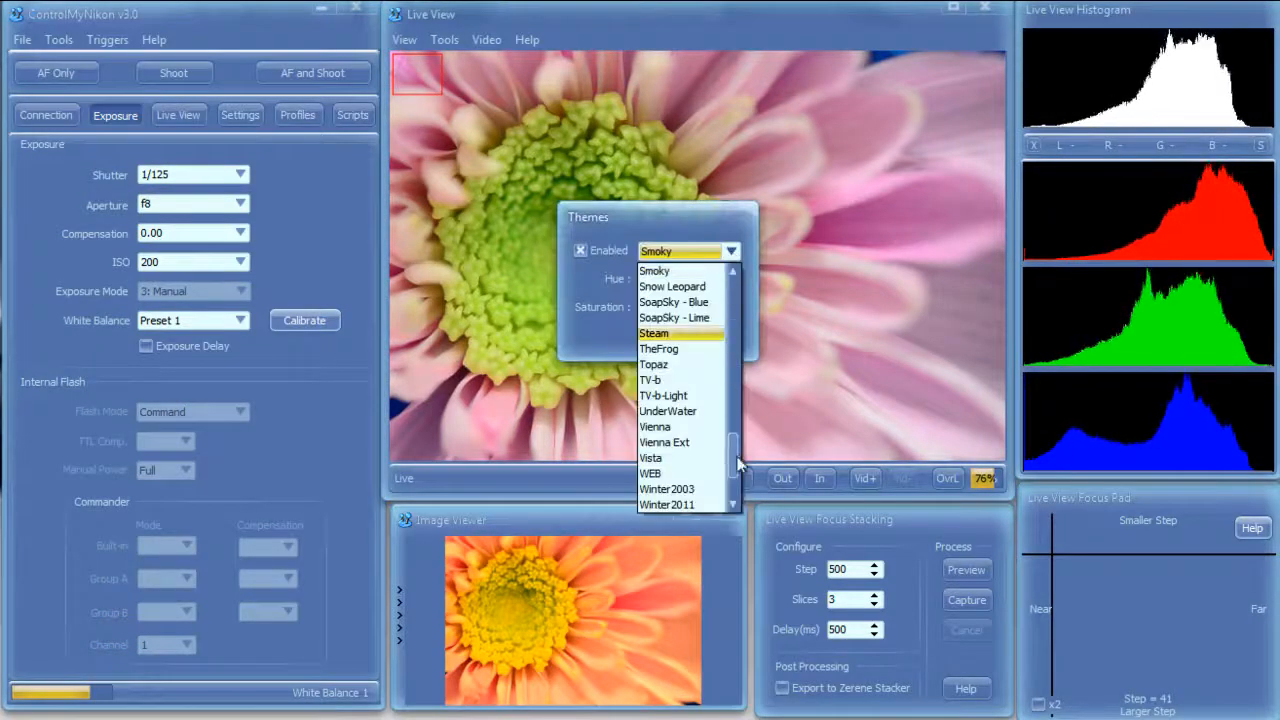
click(650, 472)
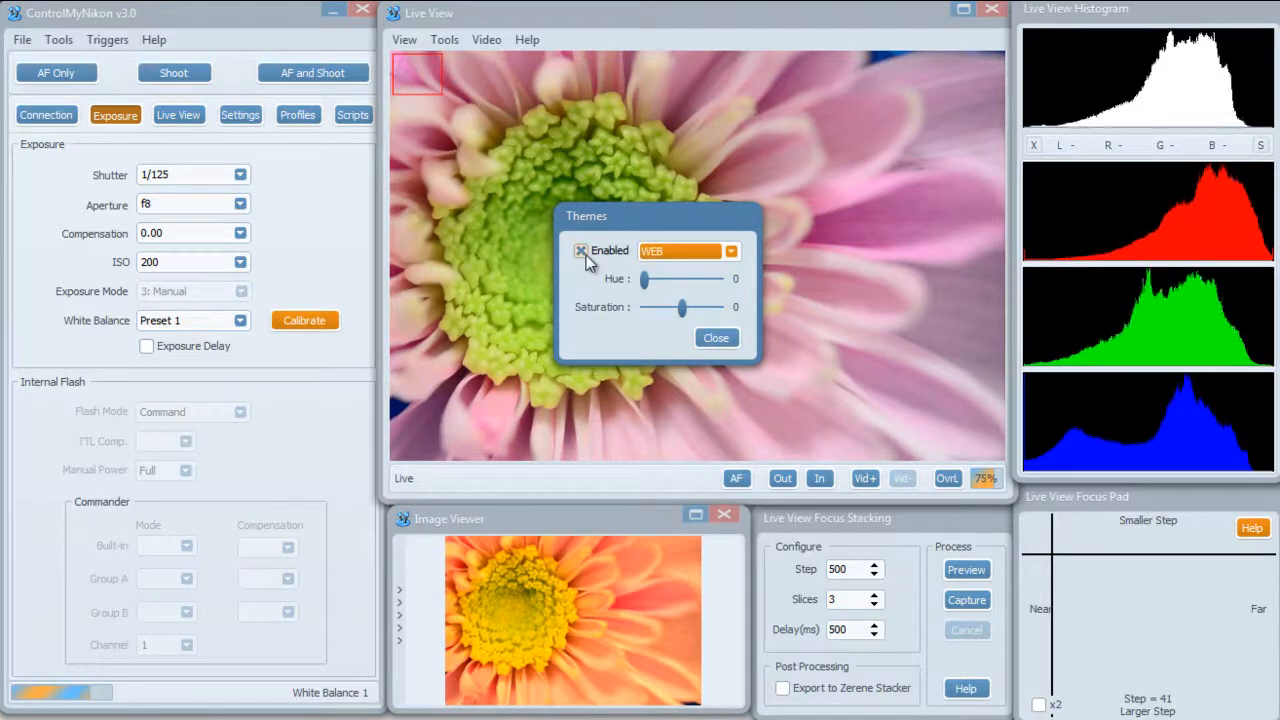
Toggle the Enabled option off and back on, keeping the WEB theme active
click(580, 250)
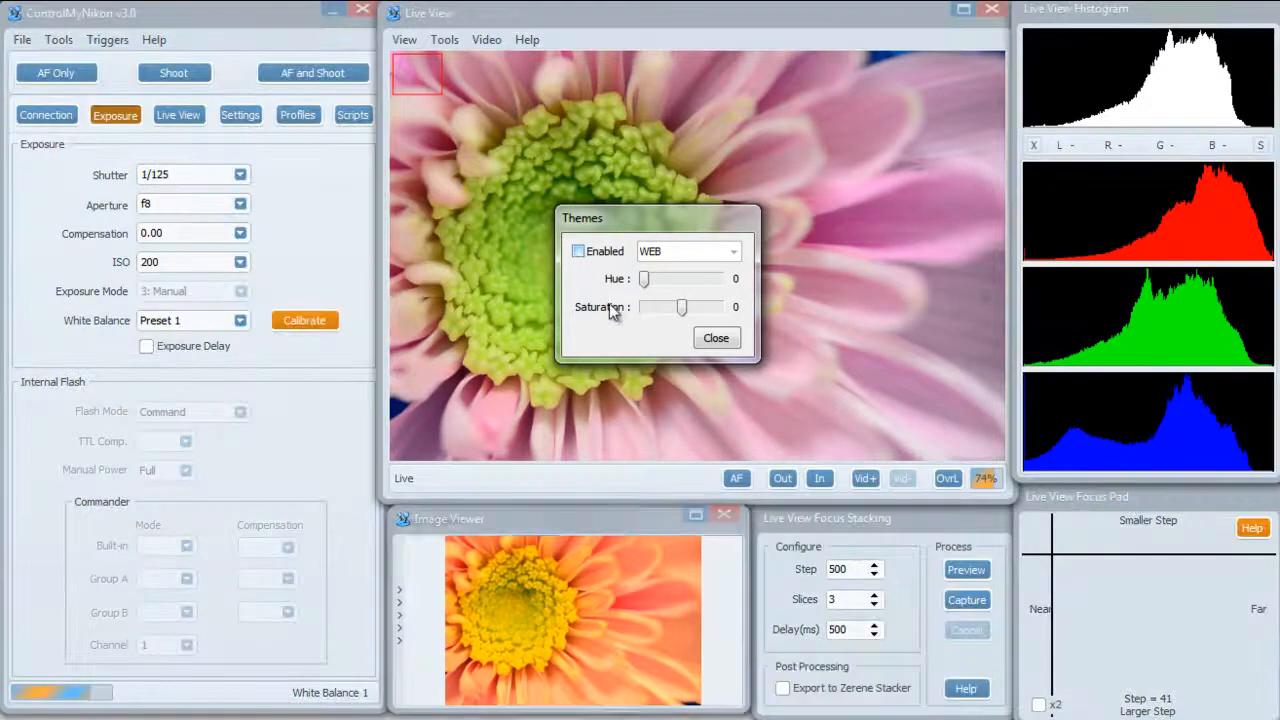
click(578, 252)
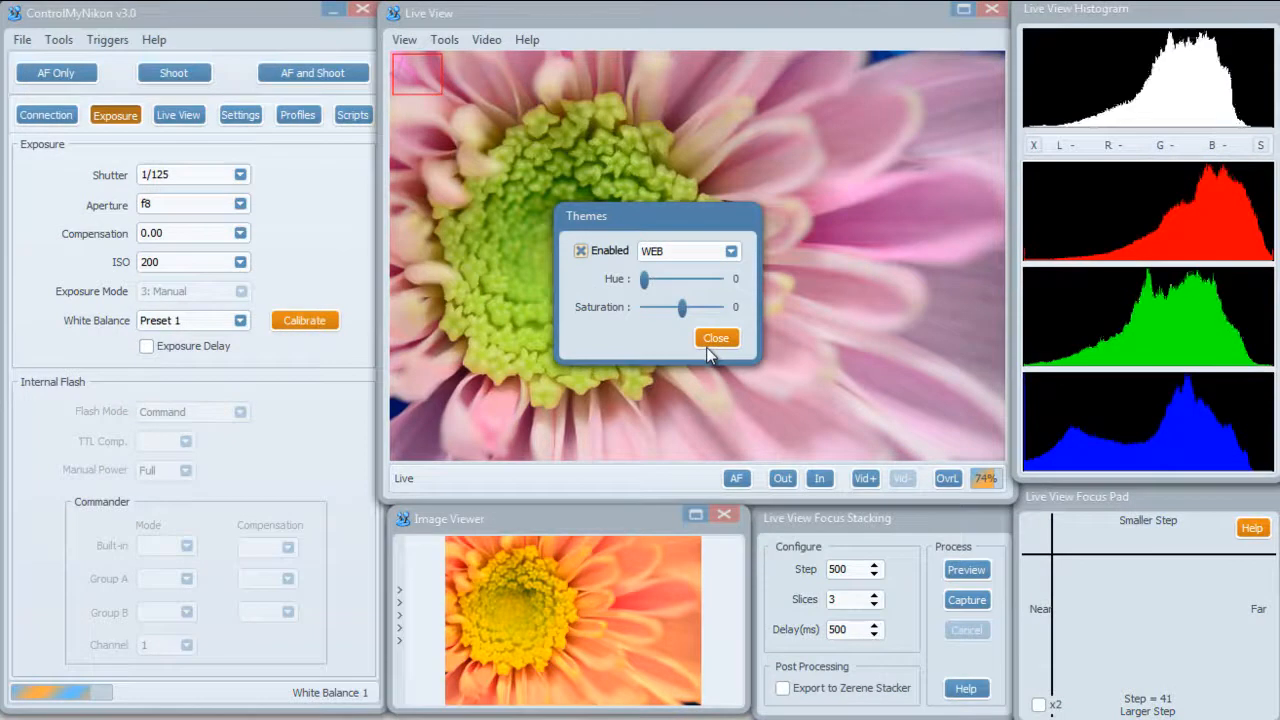